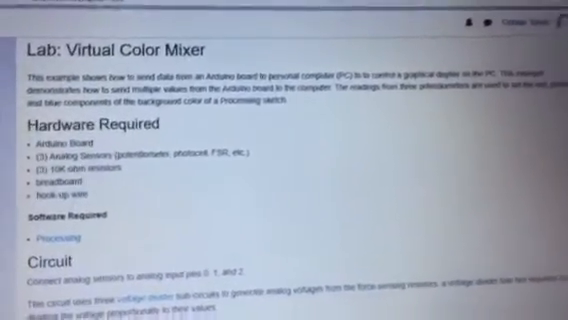
pyautogui.scroll(-3)
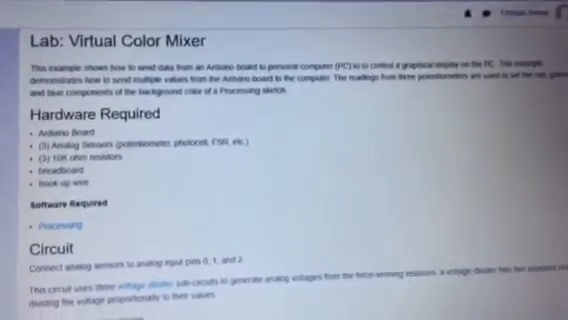
pyautogui.scroll(-3)
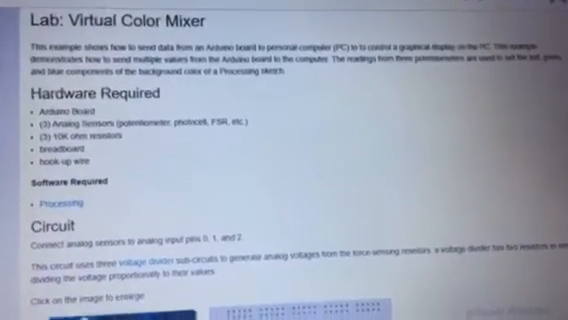